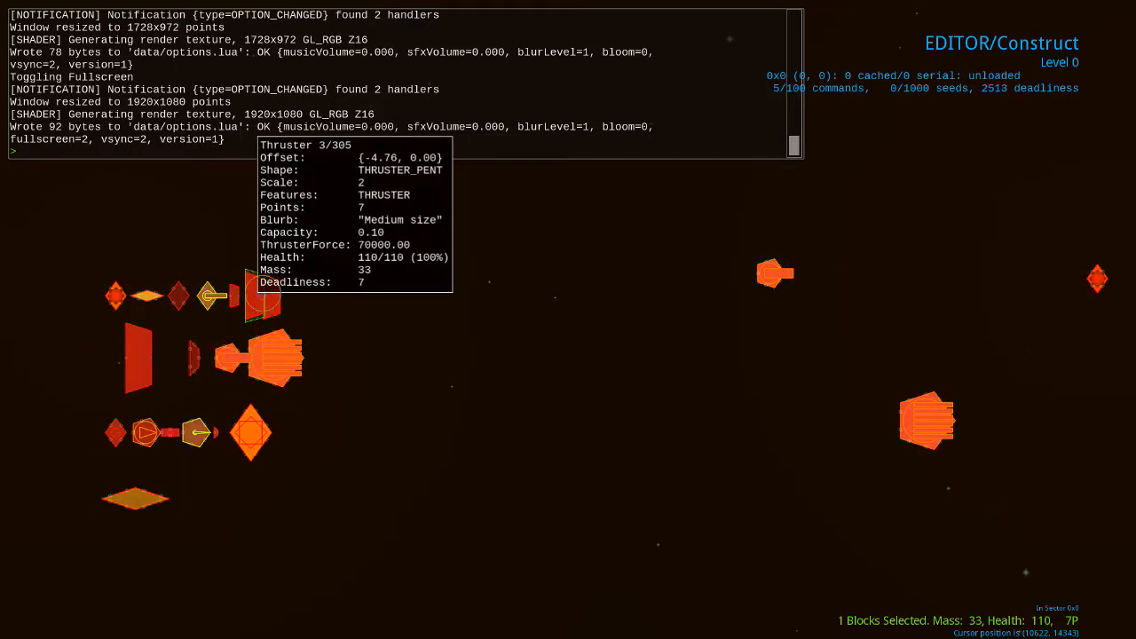
Switch the palette faction from red to yellow so the yellow block set replaces the red parts.
{"action": "left_click_drag", "start_coordinate": [115, 280], "coordinate": [772, 281]}
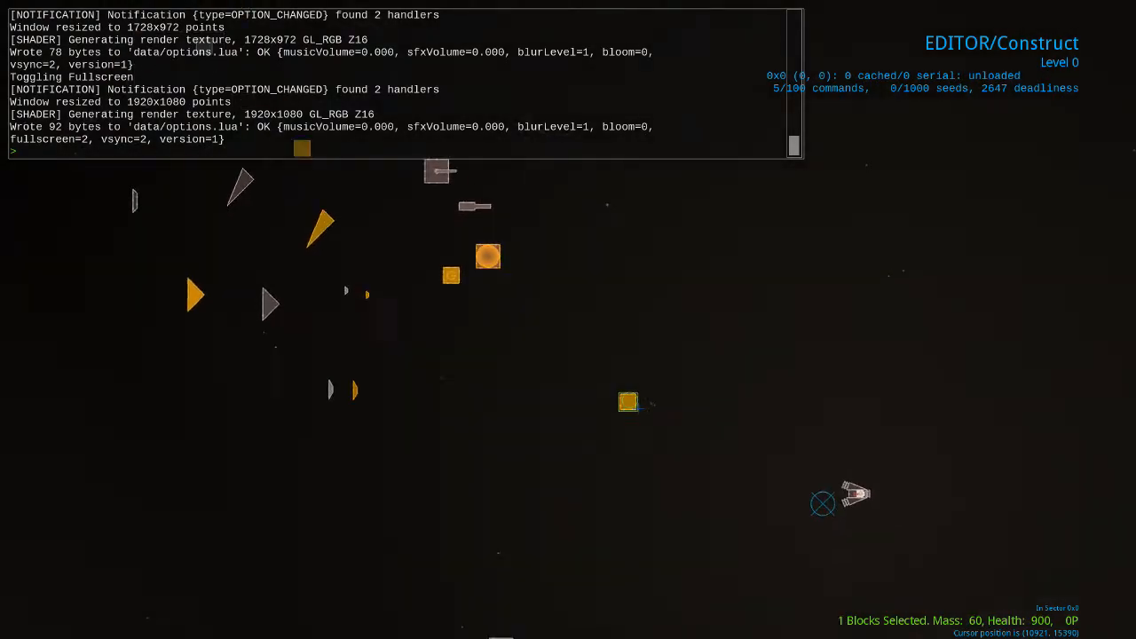
Place a yellow Heavy Bodywork block to start the hull's spine column.
{"action": "left_click", "coordinate": [628, 402]}
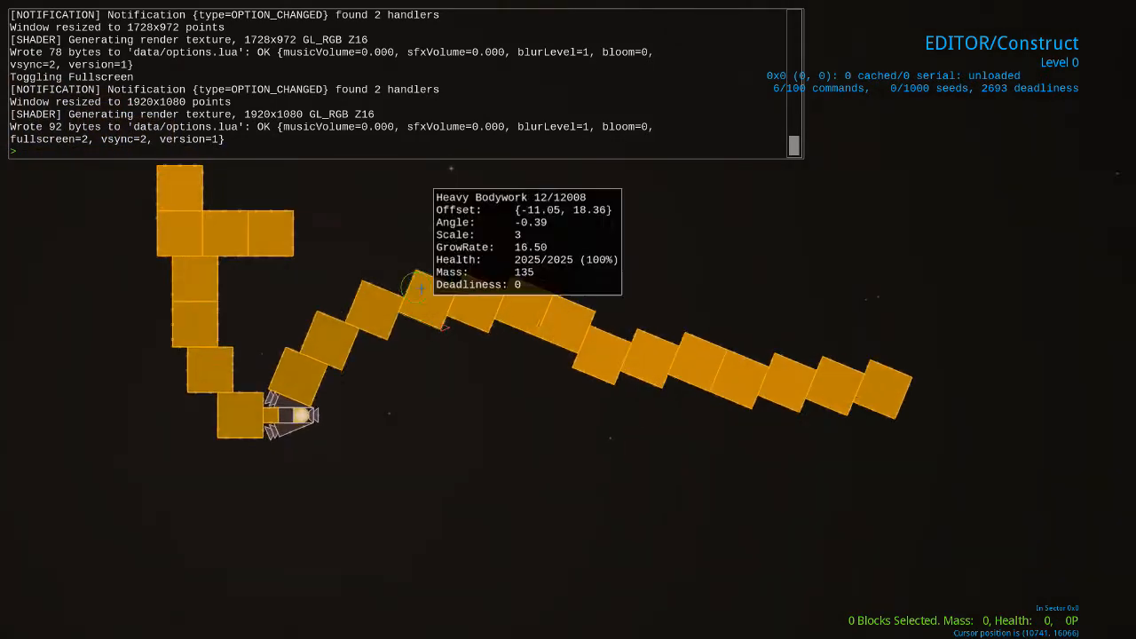
{"action": "left_click_drag", "start_coordinate": [327, 273], "coordinate": [813, 407]}
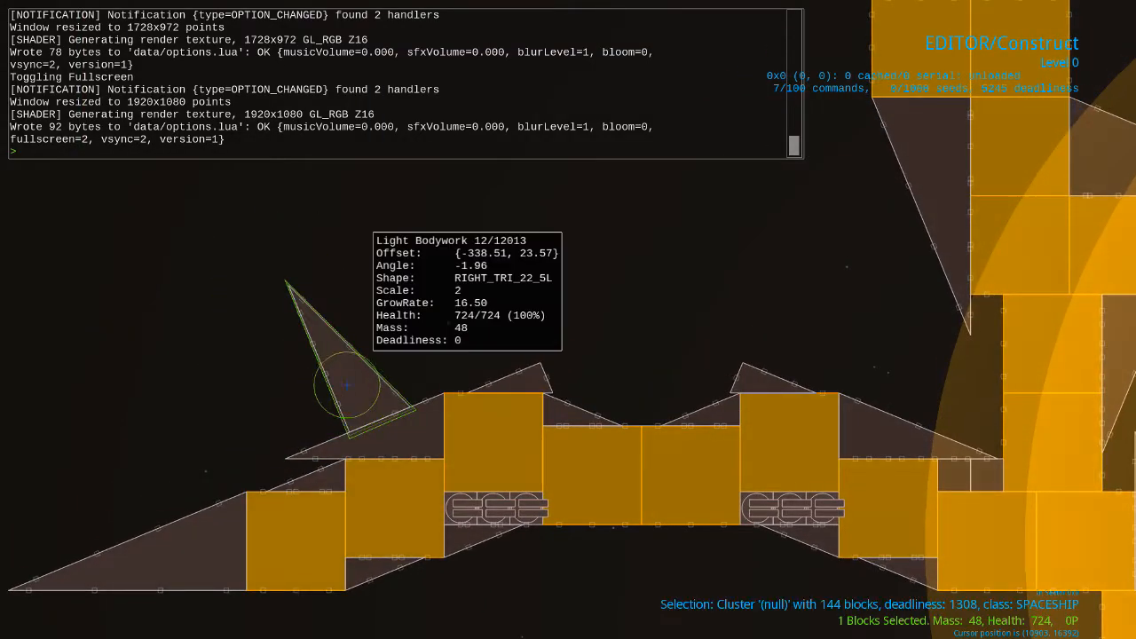
{"action": "left_click", "coordinate": [206, 380]}
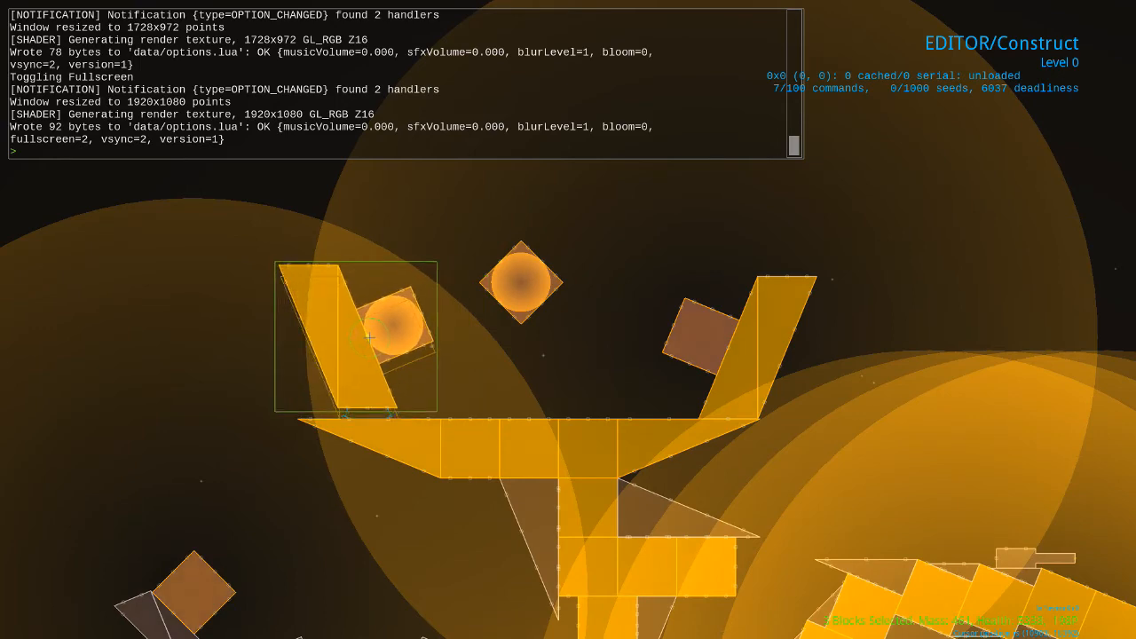
Select a round shield block to read its stats: strength 1200, radius 200, mass 135.
{"action": "left_click", "coordinate": [522, 282]}
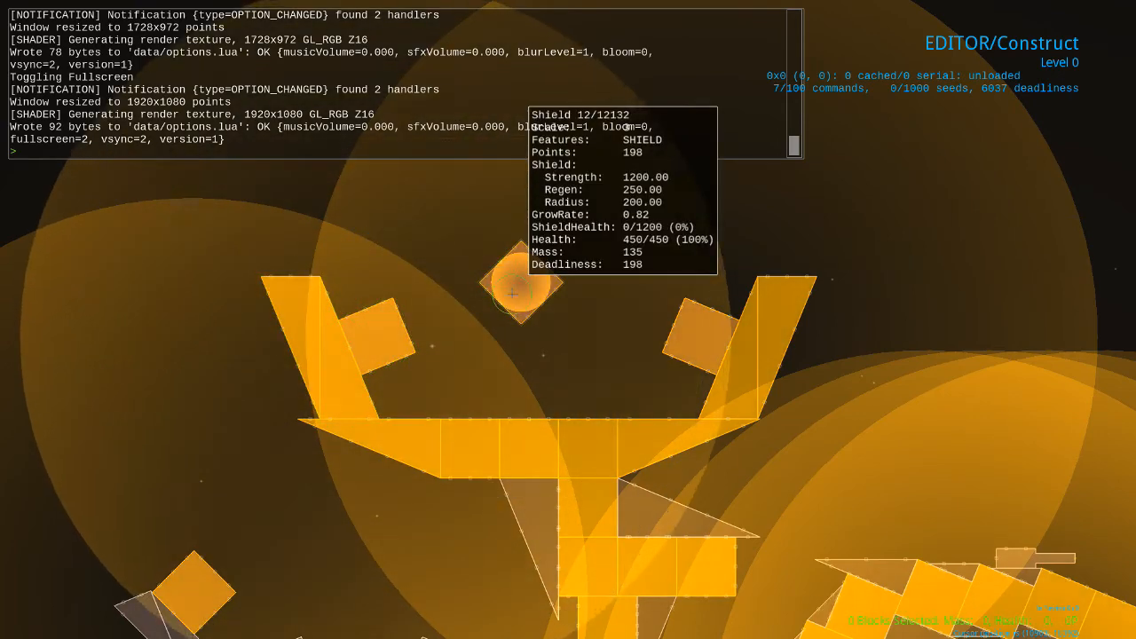